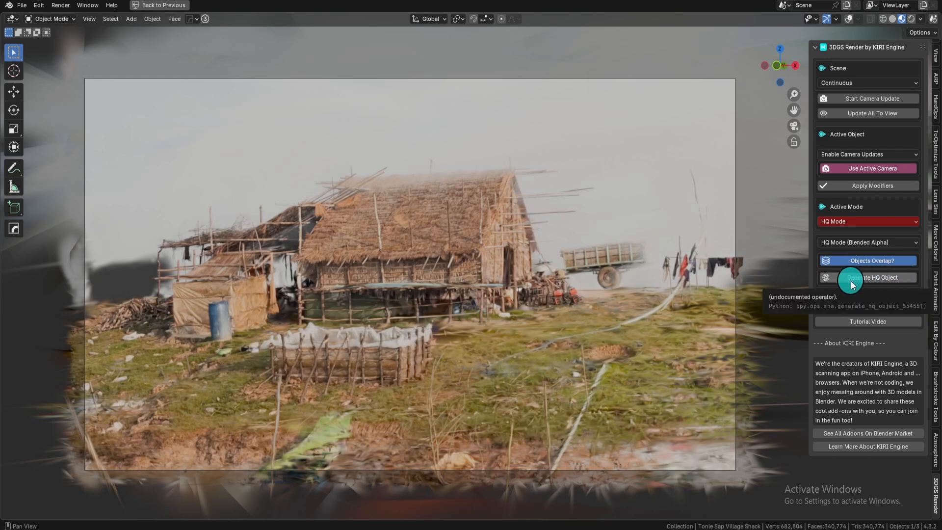
- Generate and confirm the KIRI_HQ_Merged_Object from the village shack and flamingo splats
click(872, 277)
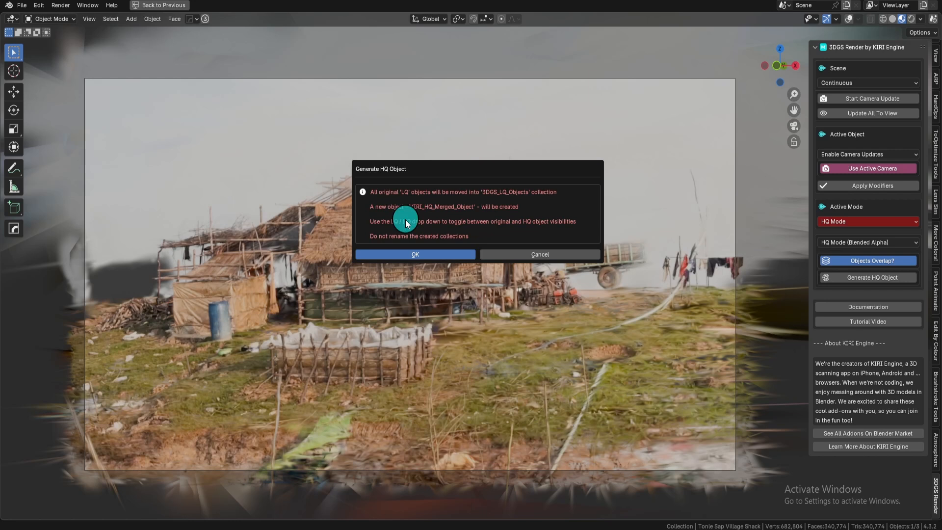
click(415, 254)
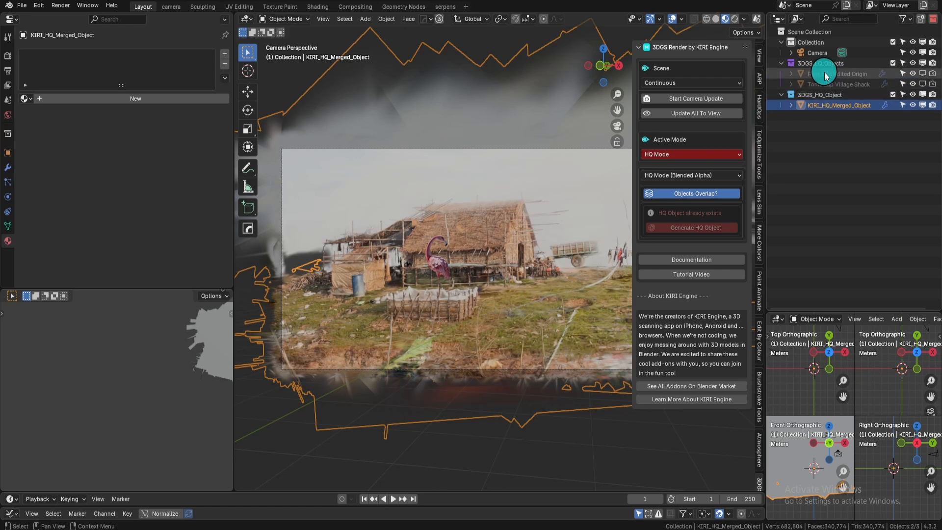
- Select the 3DGS_HQ_Object collection in the Outliner and bring up the LQ/HQ mode list
click(820, 64)
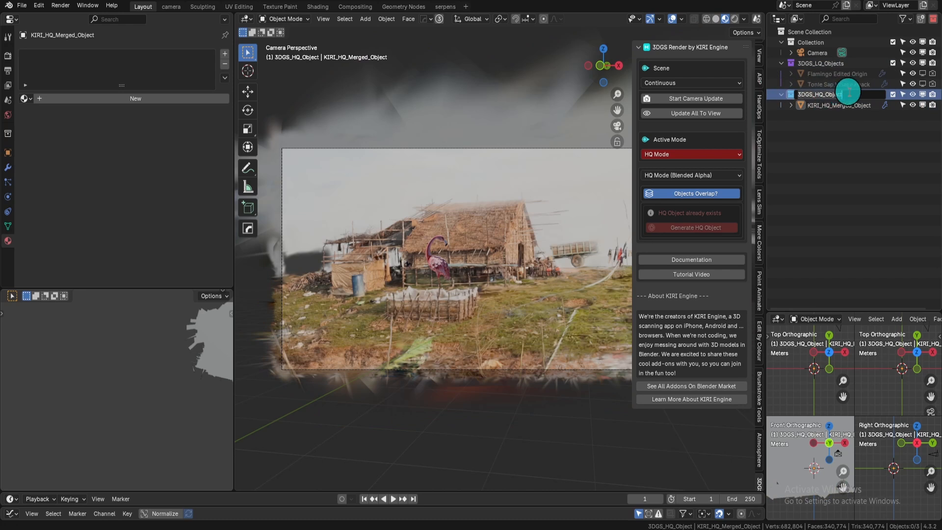
double_click(820, 94)
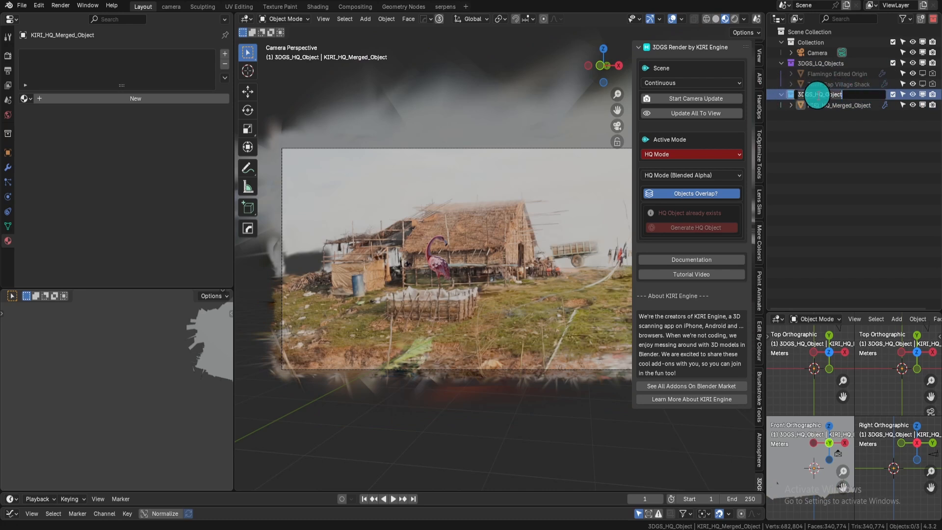
click(690, 175)
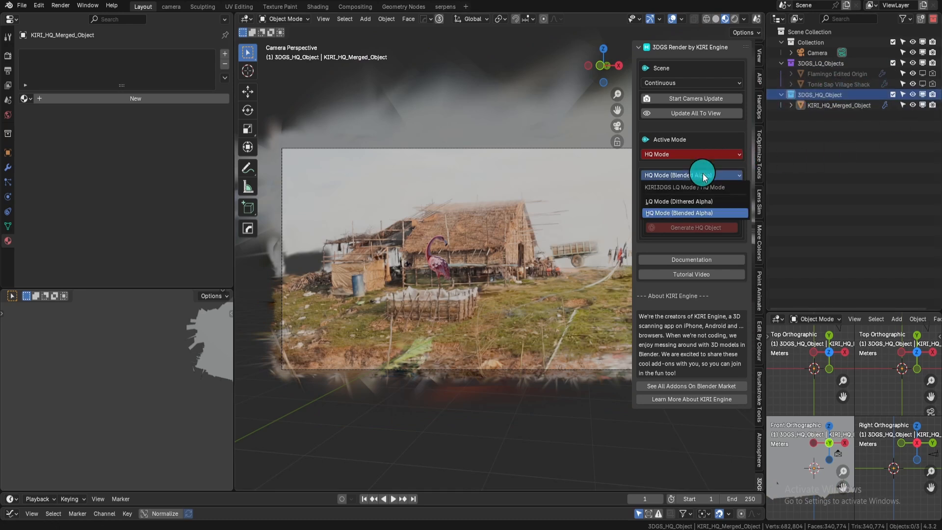
- Switch to LQ Mode (Dithered Alpha) and toggle the flamingo into Edit Mode and back
click(679, 200)
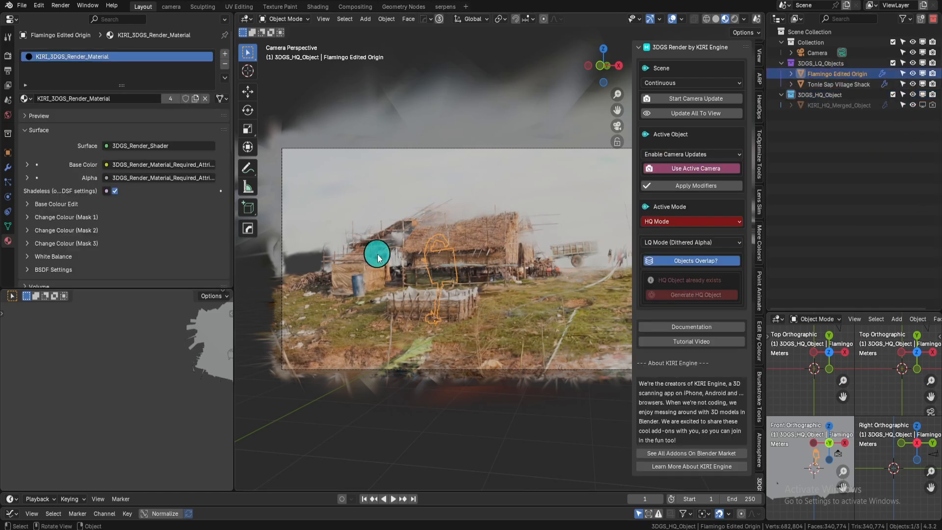
key(Tab)
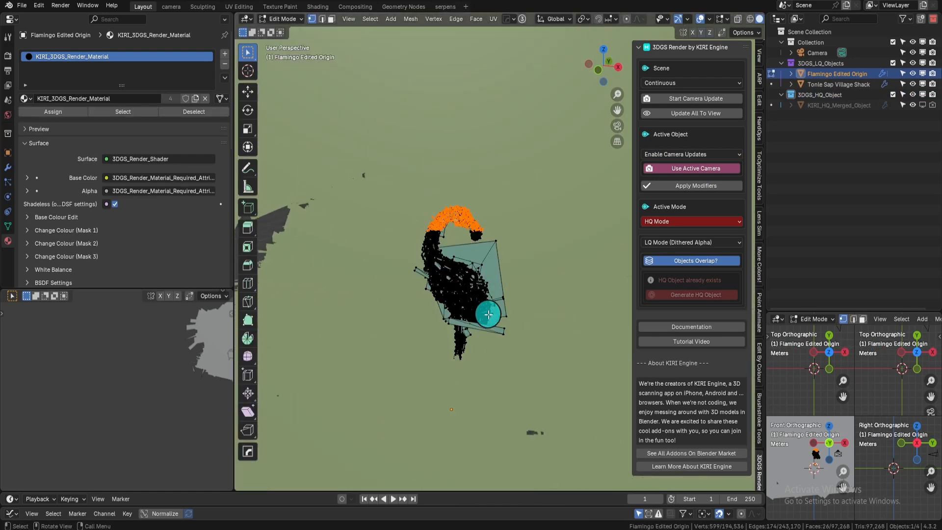
key(Tab)
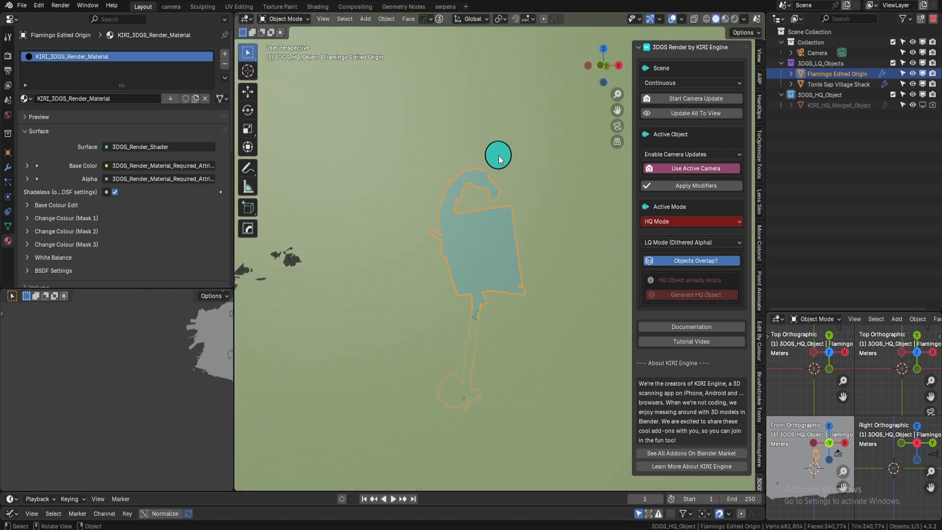
- Switch the splats back to HQ Mode (Blended Alpha)
click(691, 242)
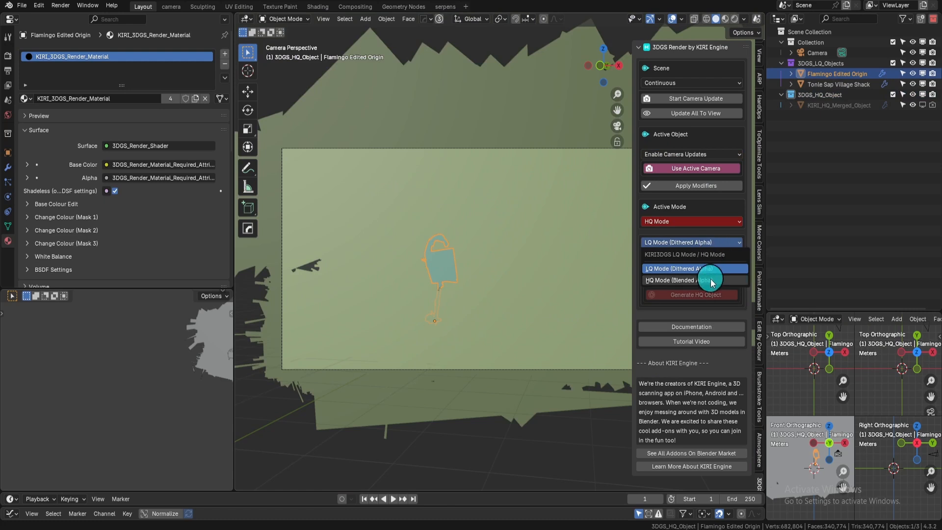
click(679, 280)
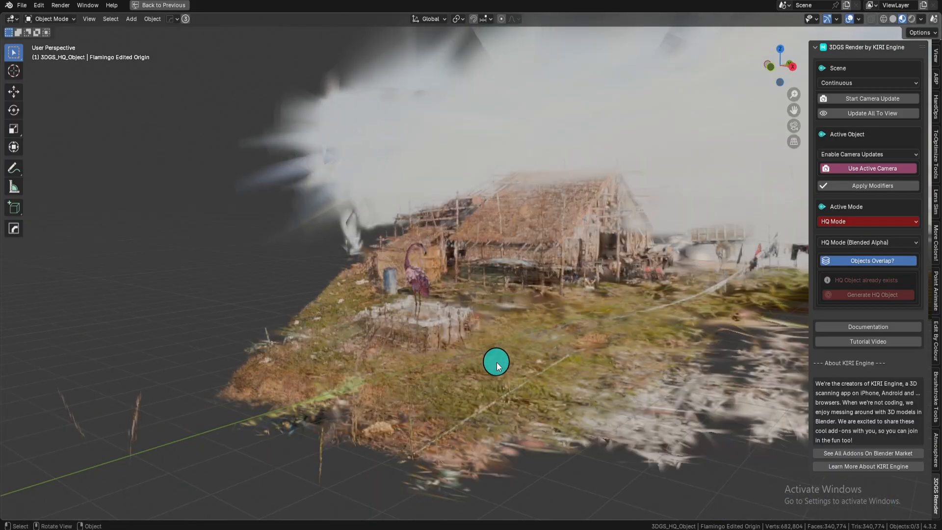
- Move the Flamingo Edited Origin object in front of the shack's right end
click(867, 242)
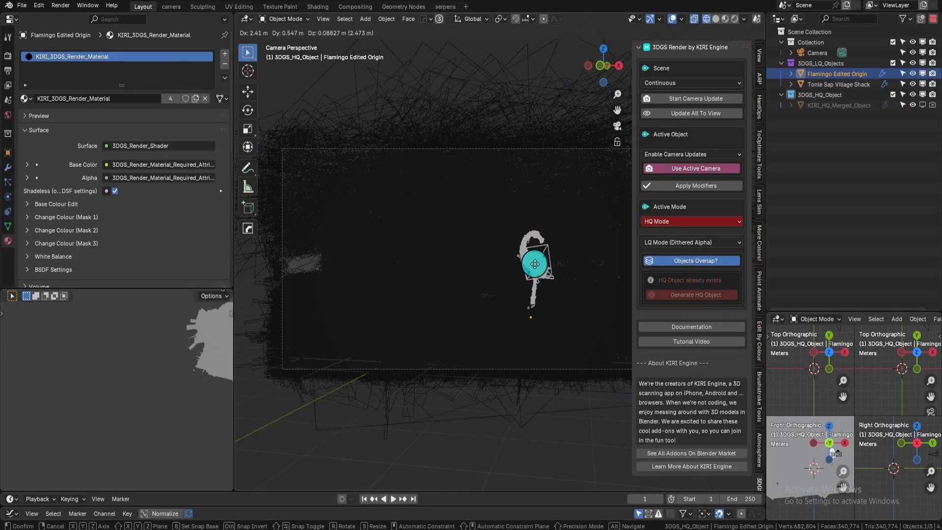
click(691, 242)
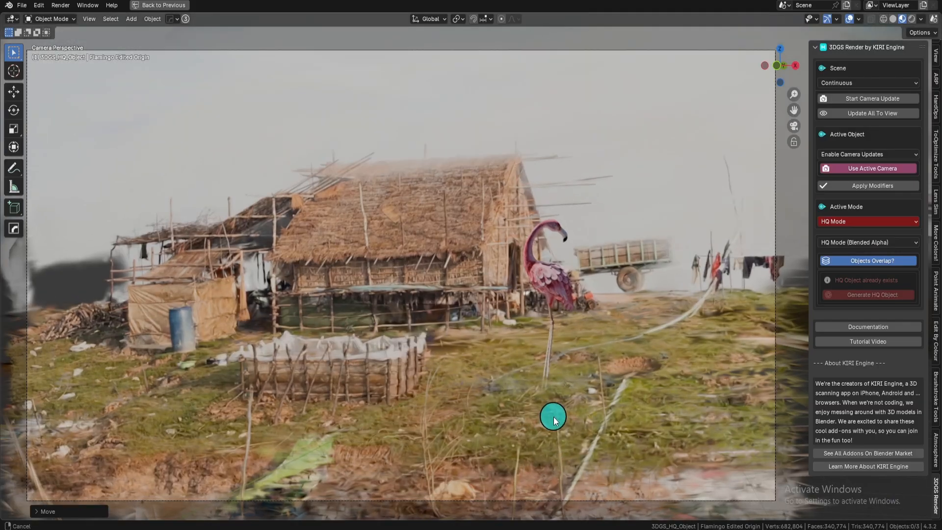
- Set the KIRI3DGS display mode to LQ Mode (Dithered Alpha)
click(867, 242)
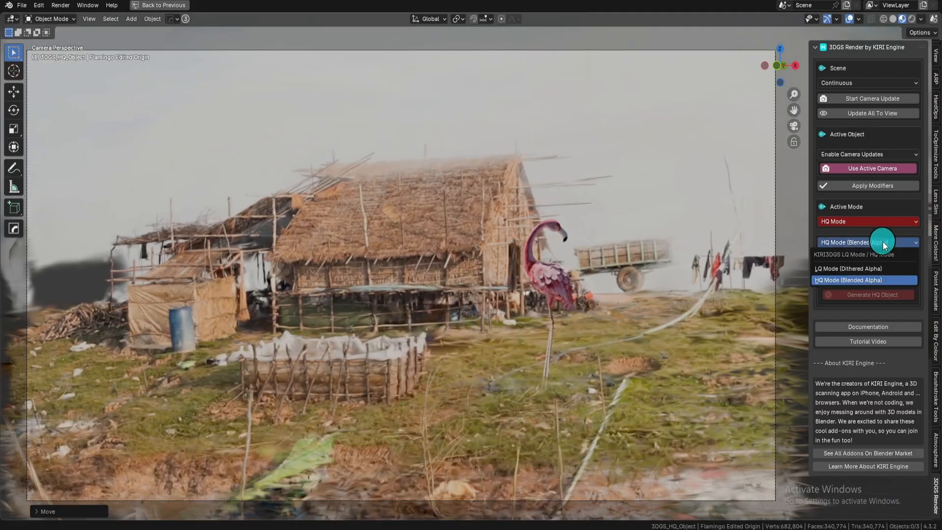
click(849, 268)
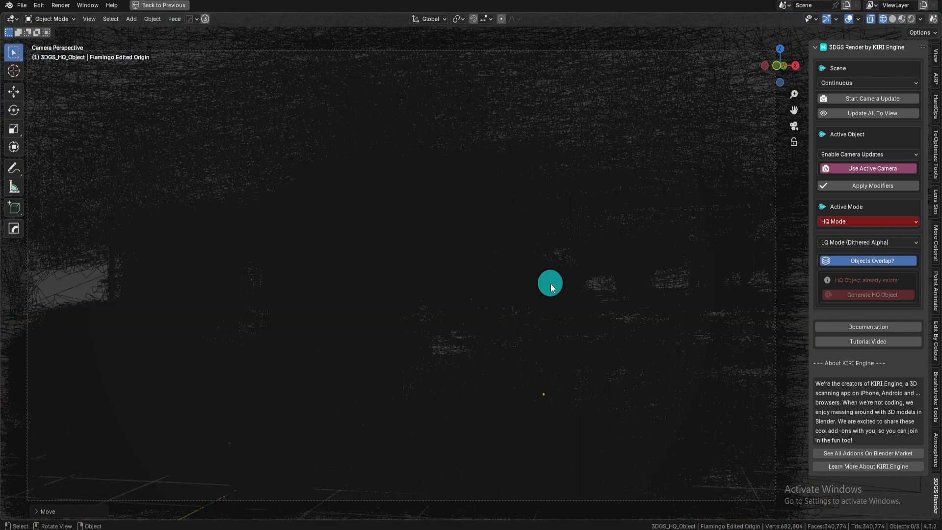